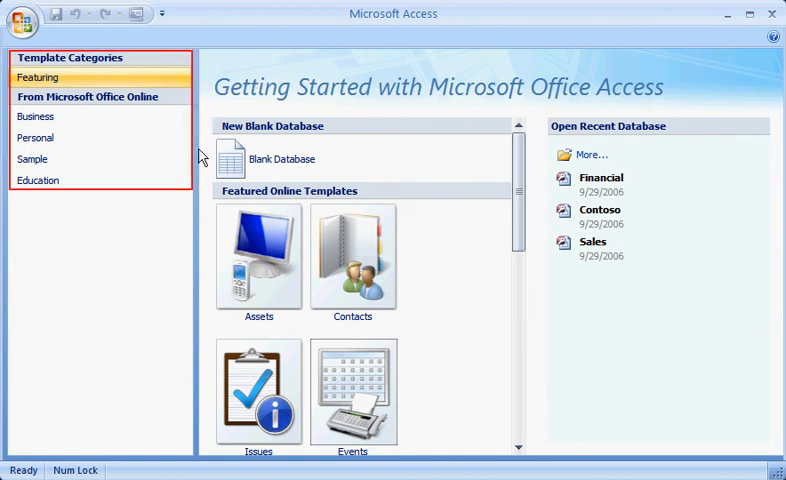
pyautogui.moveTo(768, 154)
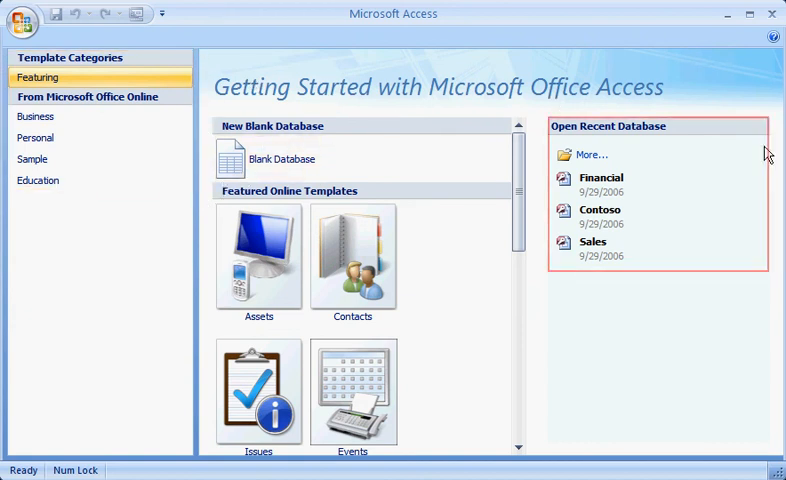
# - Create a new Contacts database from the Business category's Contacts template, keeping the file name Contacts
pyautogui.scroll(-3)
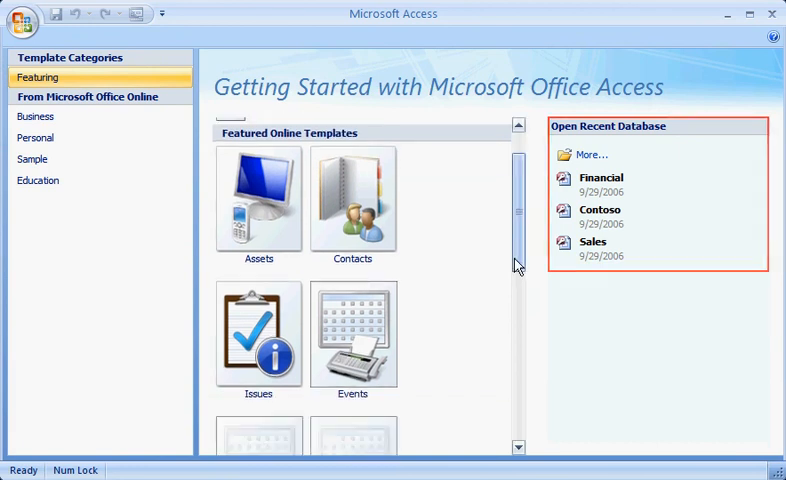
pyautogui.scroll(-3)
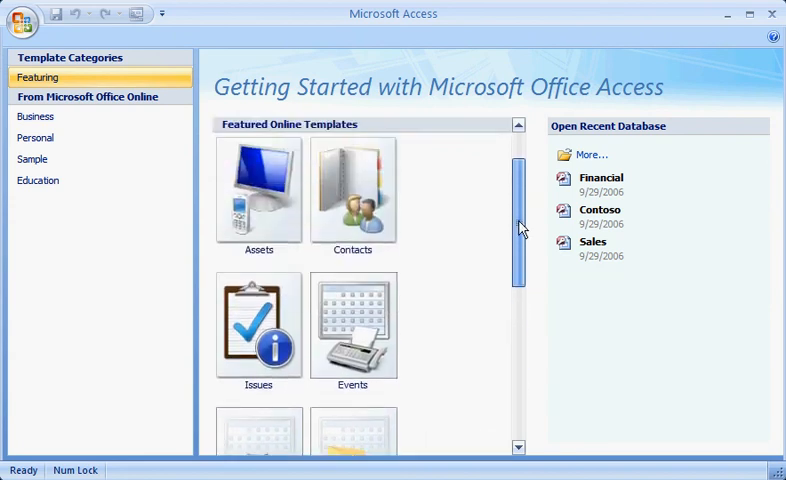
pyautogui.scroll(3)
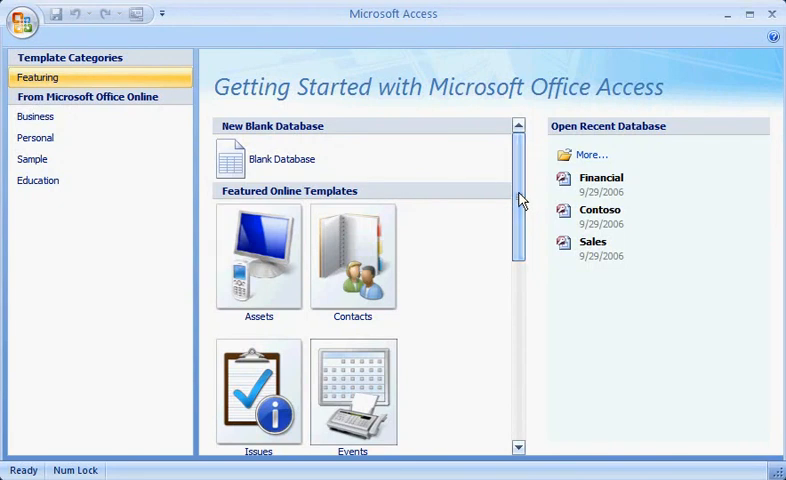
pyautogui.click(36, 136)
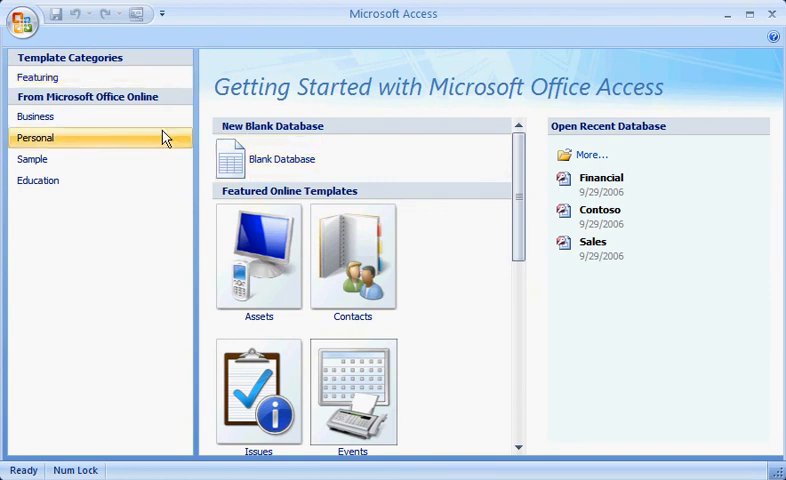
pyautogui.click(36, 116)
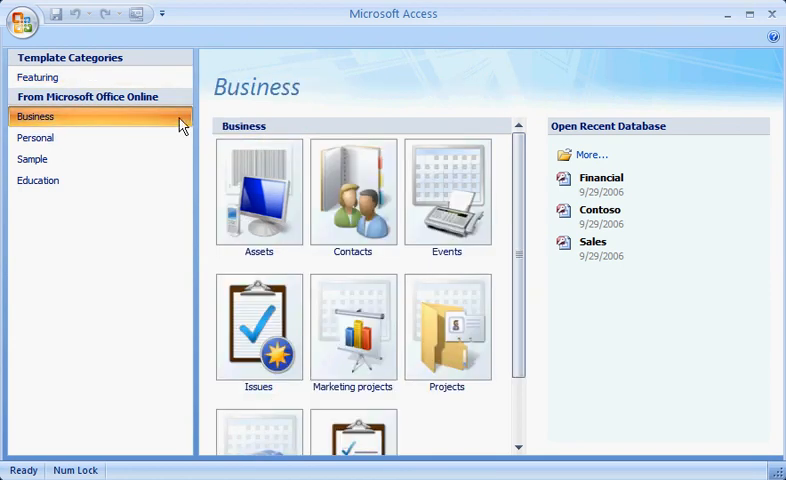
pyautogui.click(352, 190)
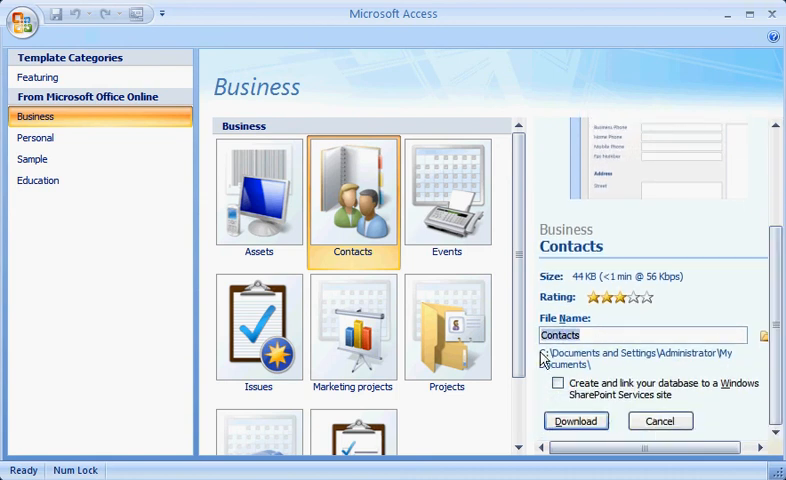
pyautogui.moveTo(576, 420)
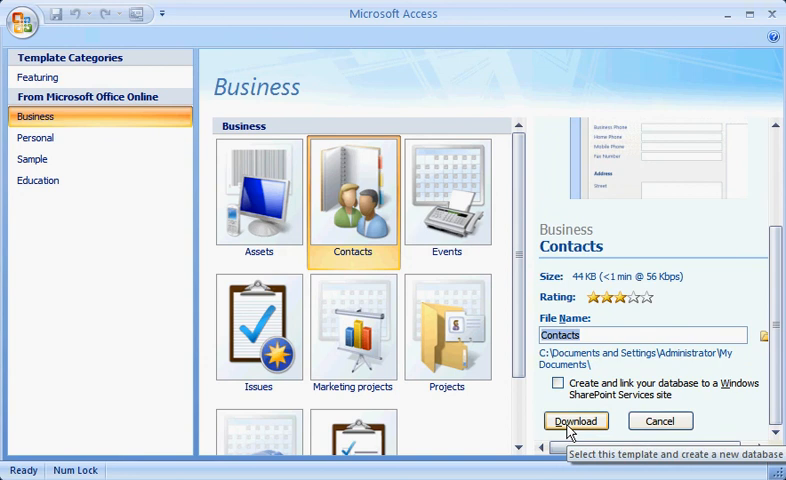
pyautogui.click(576, 420)
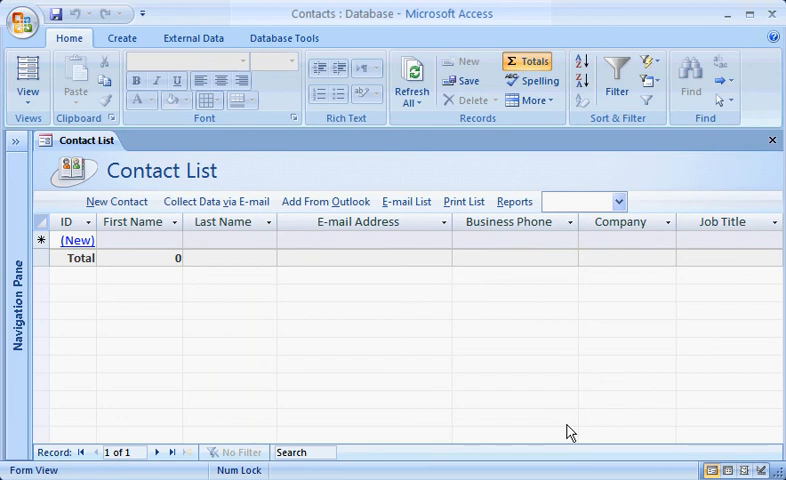
pyautogui.moveTo(408, 318)
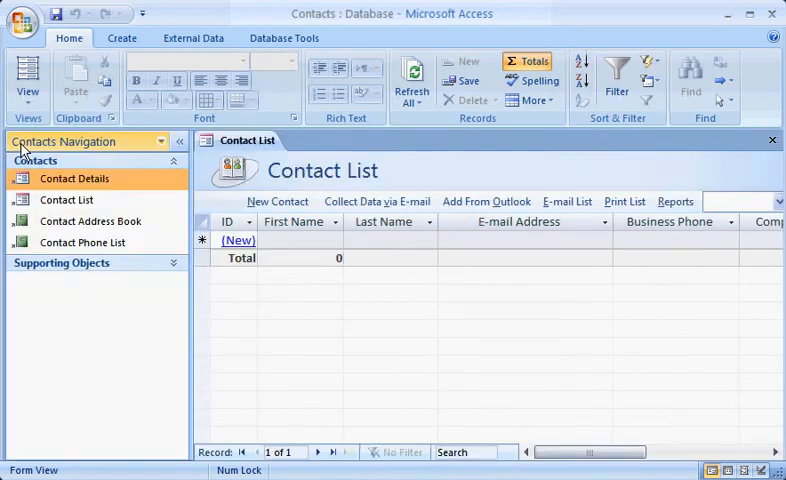
pyautogui.moveTo(140, 180)
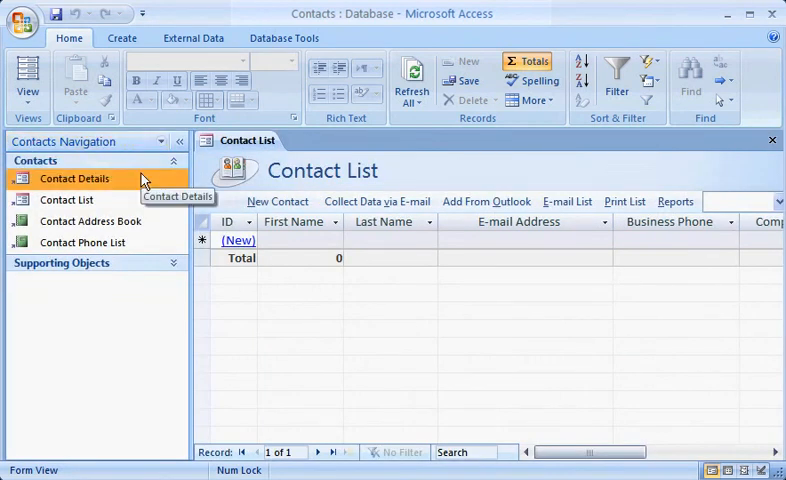
pyautogui.moveTo(148, 292)
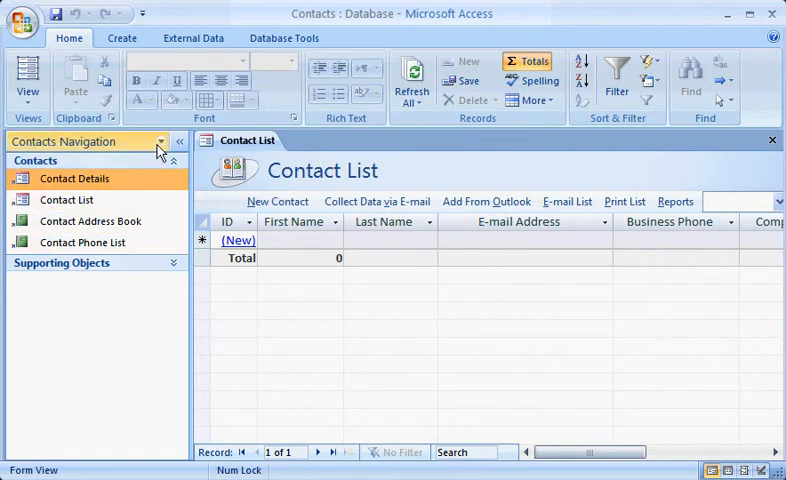
# - Switch the Navigation Pane to Object Type so all tables, queries, forms and reports are listed
pyautogui.click(160, 140)
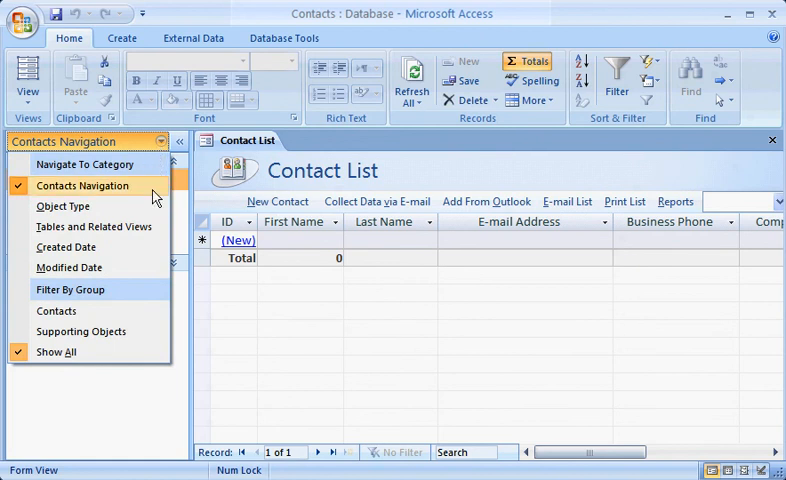
pyautogui.click(62, 206)
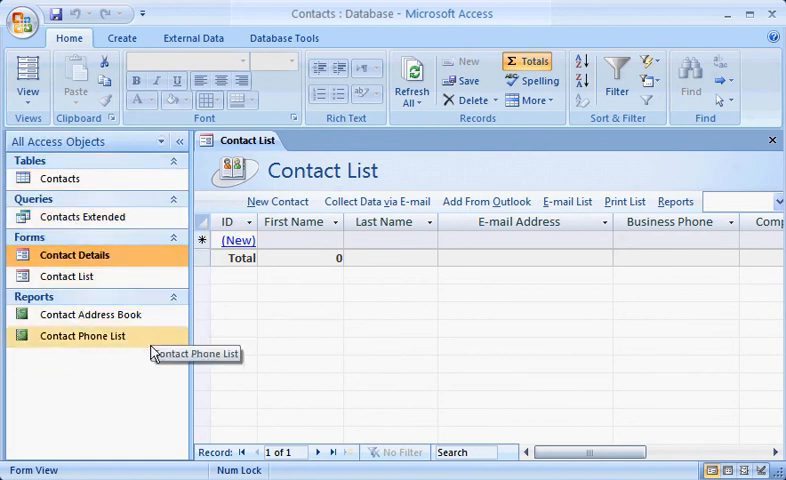
pyautogui.moveTo(156, 360)
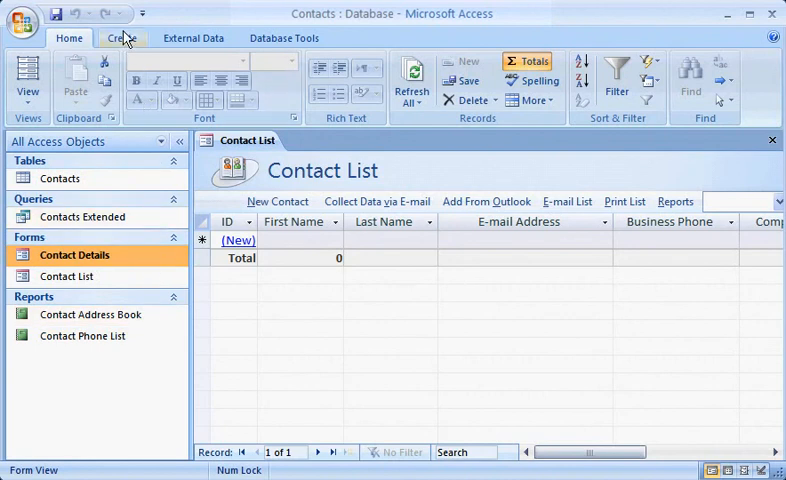
# - Show the Create tab's commands for new tables, forms, reports, queries and macros
pyautogui.click(120, 36)
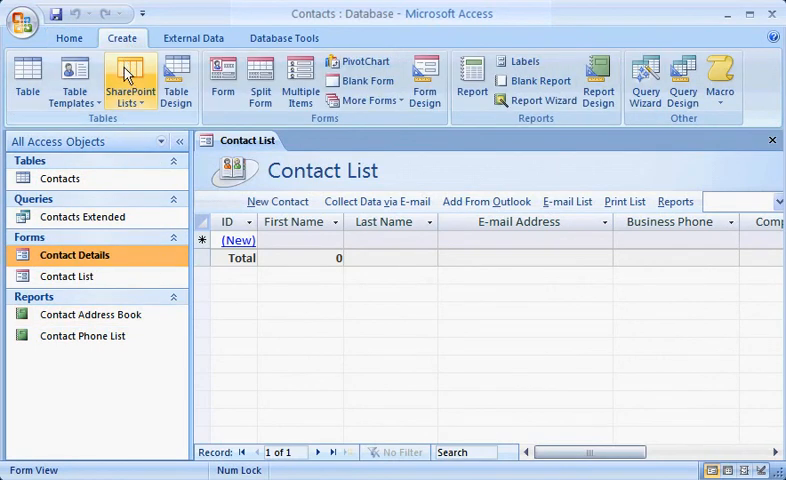
pyautogui.moveTo(248, 126)
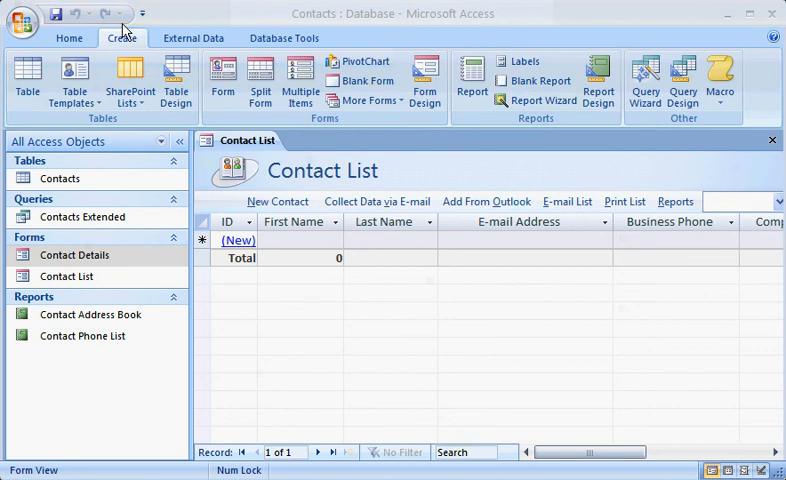
pyautogui.moveTo(424, 72)
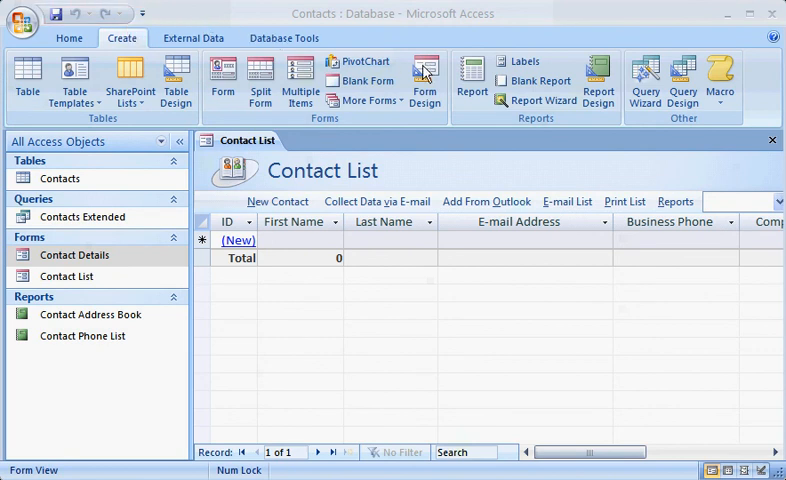
pyautogui.rightClick(424, 72)
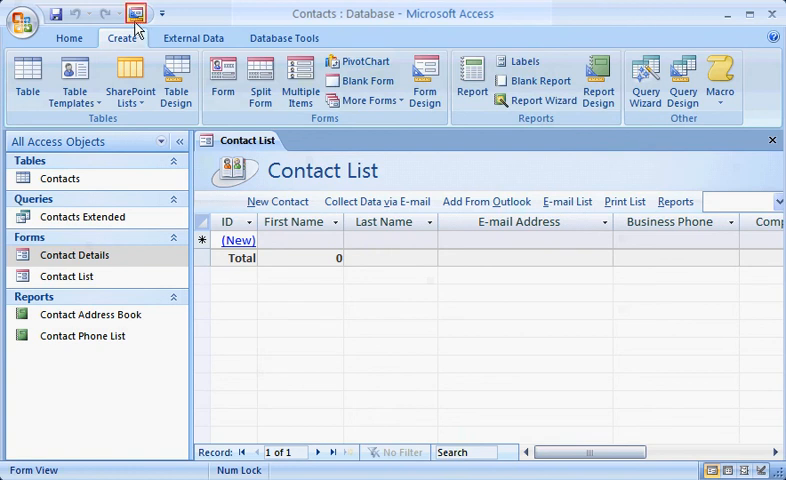
pyautogui.moveTo(22, 20)
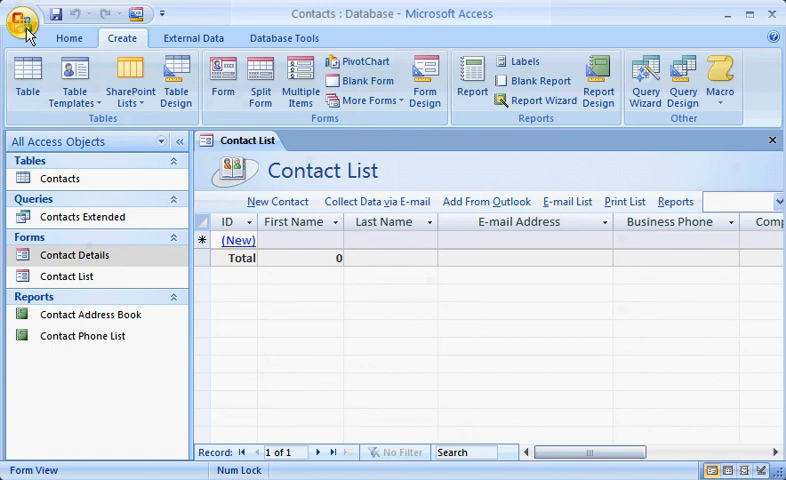
pyautogui.click(22, 18)
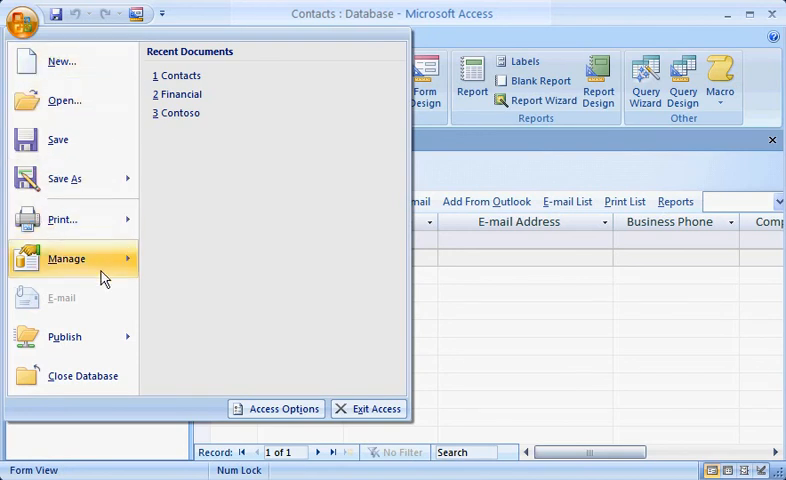
pyautogui.moveTo(228, 418)
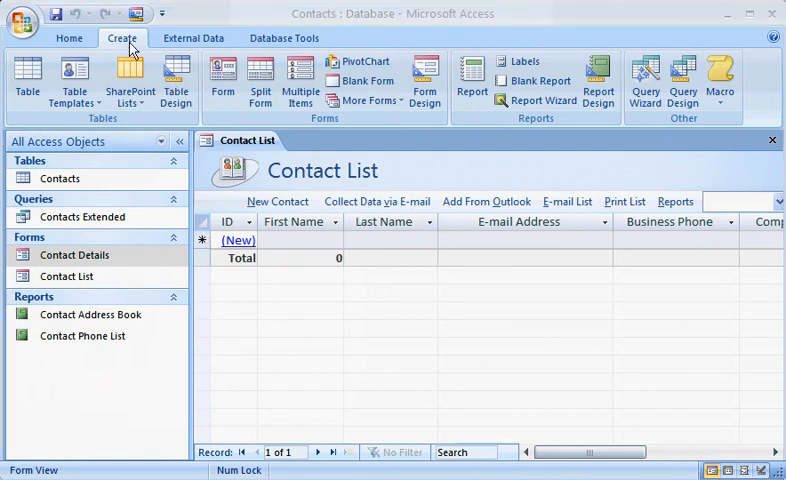
pyautogui.moveTo(110, 126)
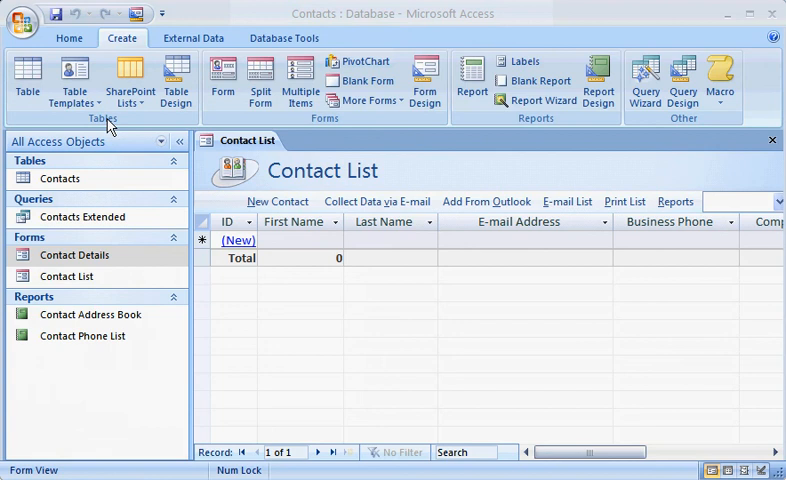
# - Add a new Table1 from the Tasks table template with Title, Priority, Status and % Complete fields
pyautogui.click(72, 80)
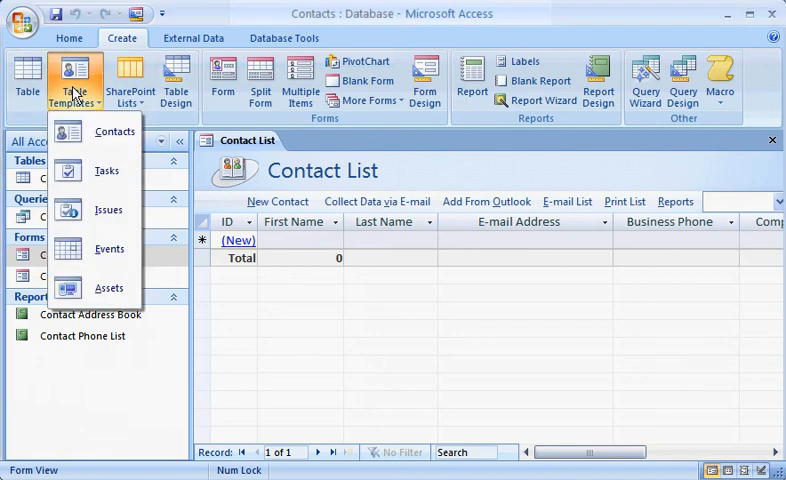
pyautogui.moveTo(106, 170)
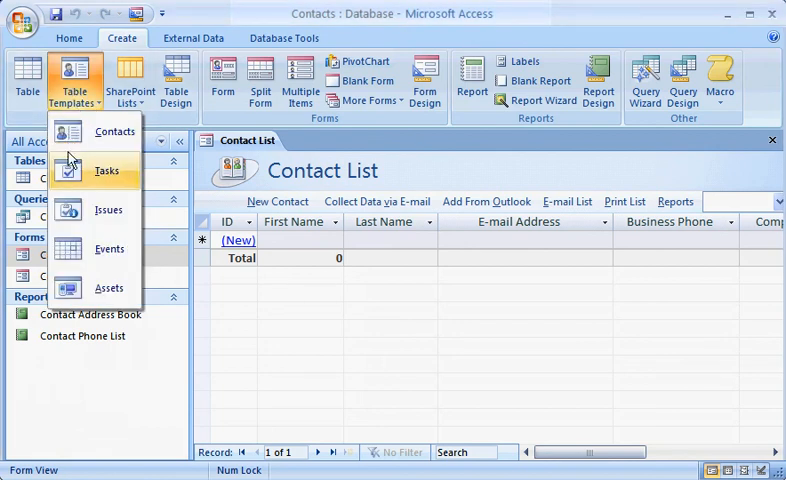
pyautogui.click(108, 170)
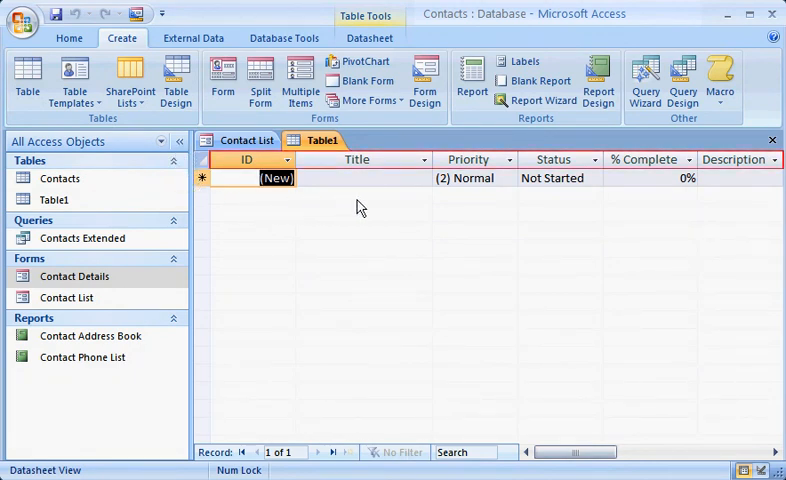
pyautogui.moveTo(624, 210)
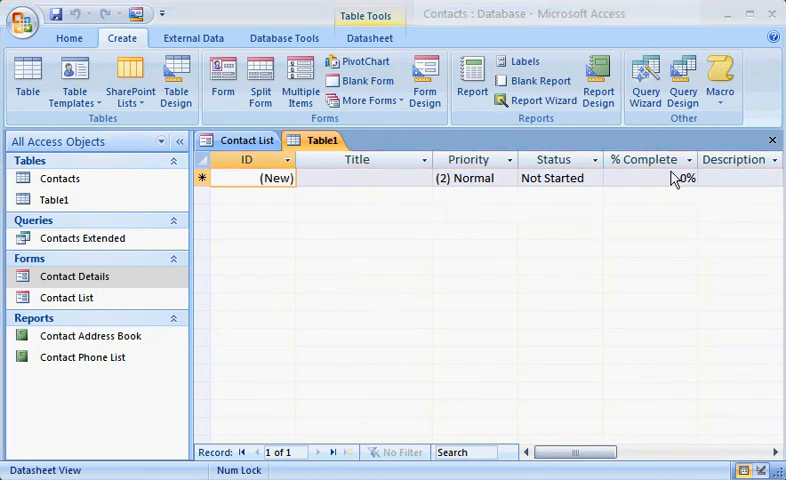
# - Save the new template-based table under the name Tasks
pyautogui.rightClick(320, 140)
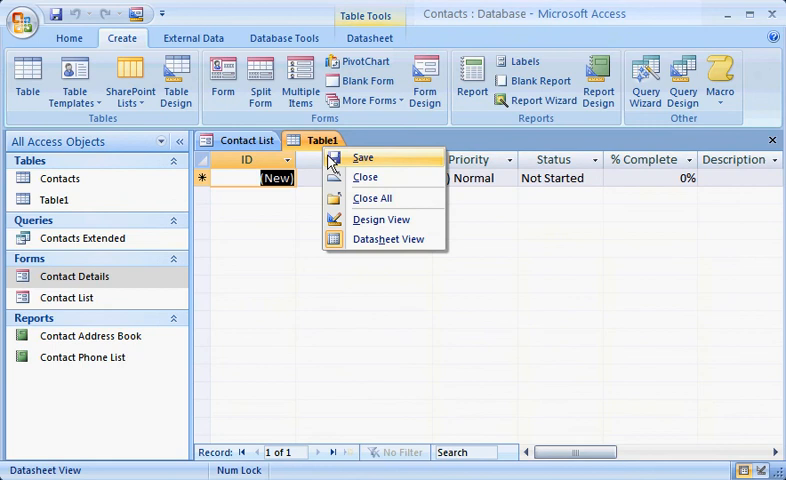
pyautogui.click(364, 156)
pyautogui.write('Tasks')
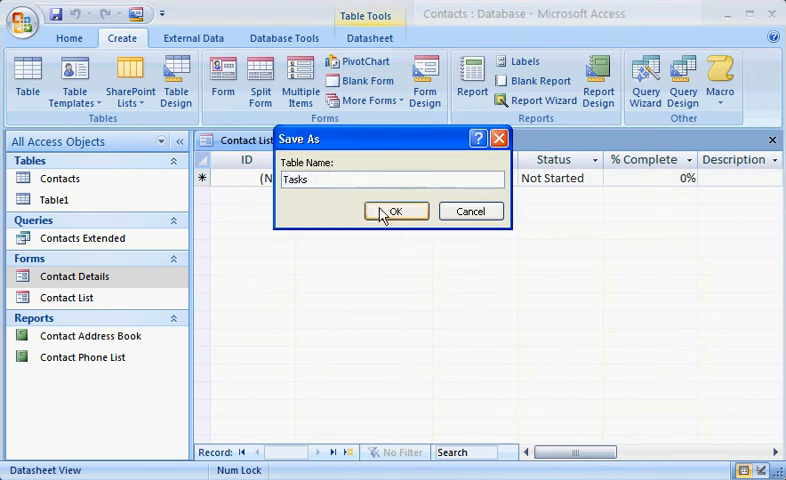
pyautogui.click(396, 212)
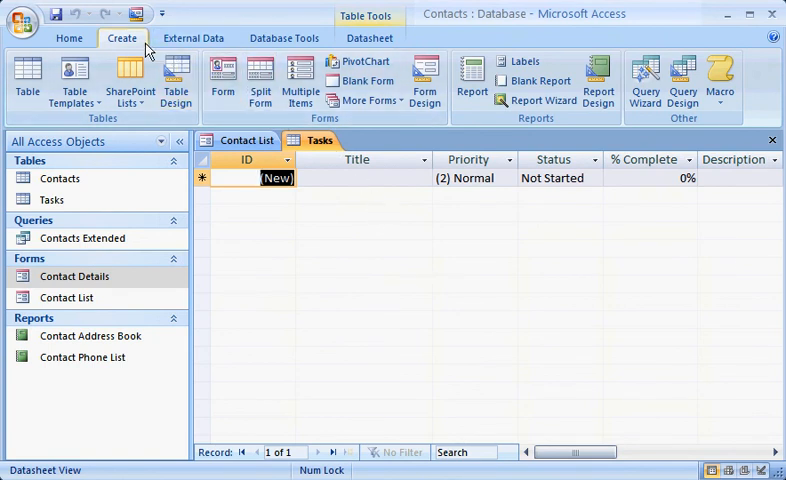
pyautogui.moveTo(216, 122)
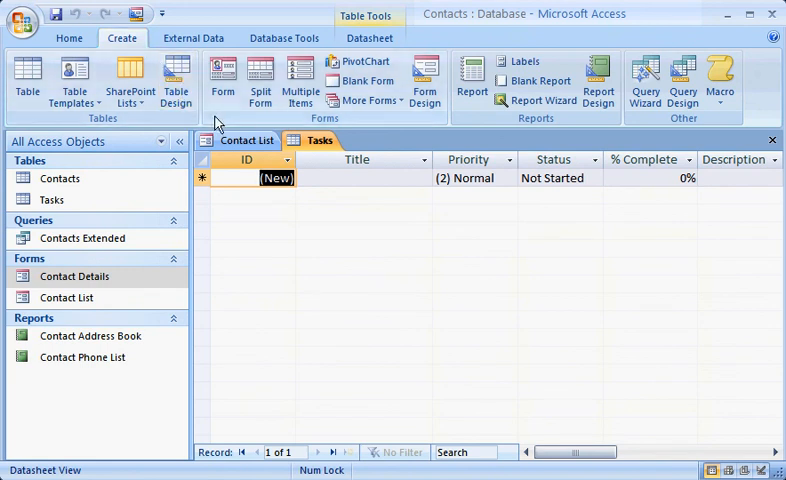
pyautogui.moveTo(222, 82)
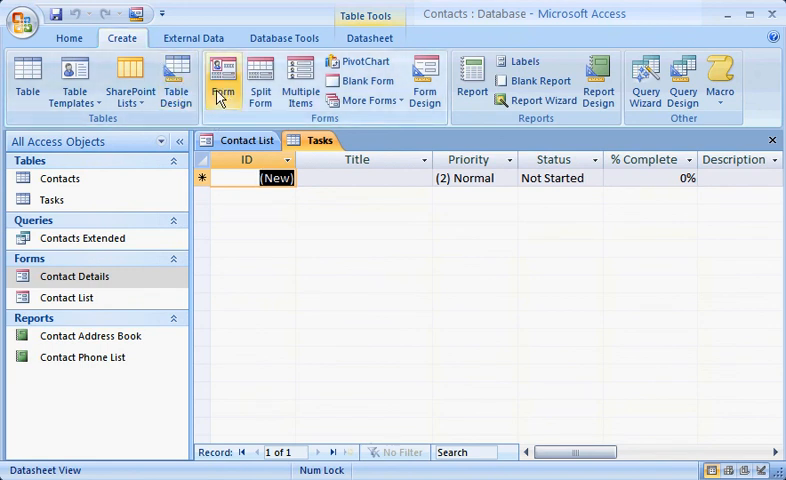
# - Generate a Tasks form from the Tasks table showing ID, Title, Priority, Status and date fields
pyautogui.click(224, 80)
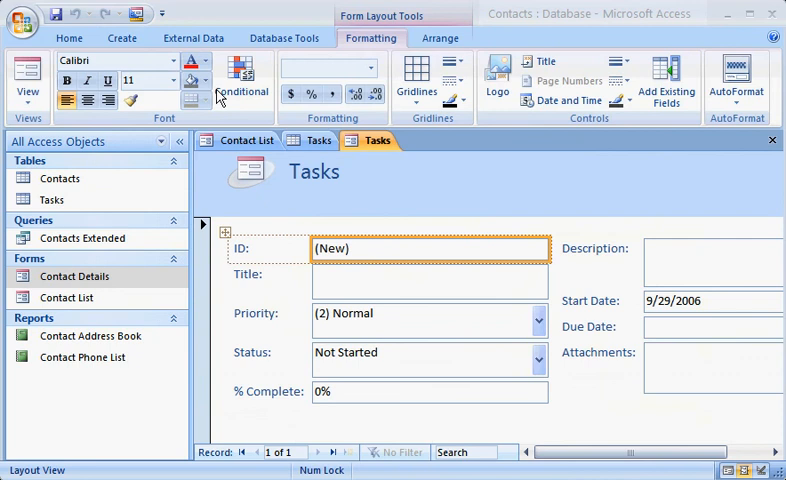
pyautogui.moveTo(310, 184)
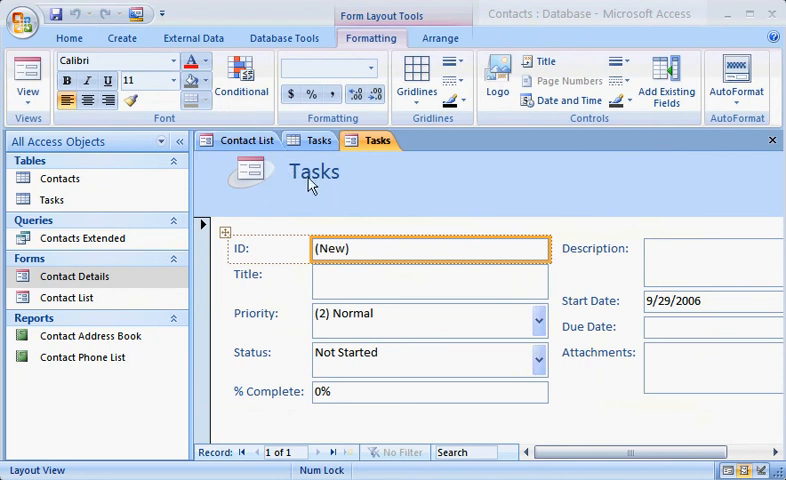
pyautogui.moveTo(318, 378)
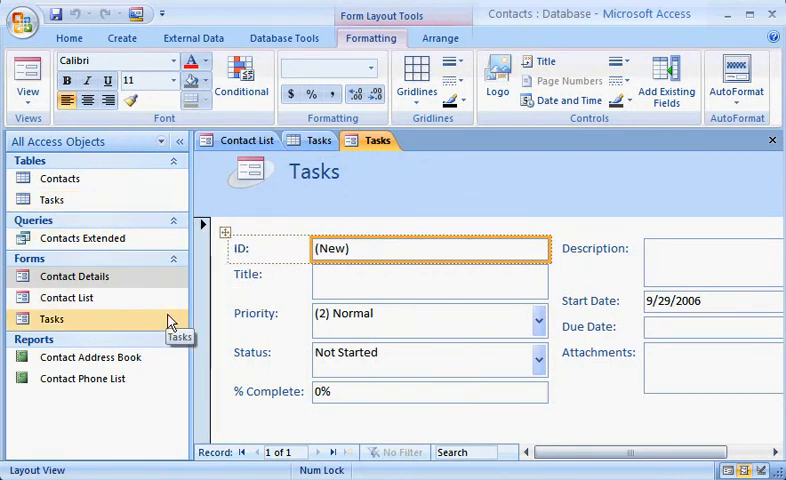
pyautogui.moveTo(172, 328)
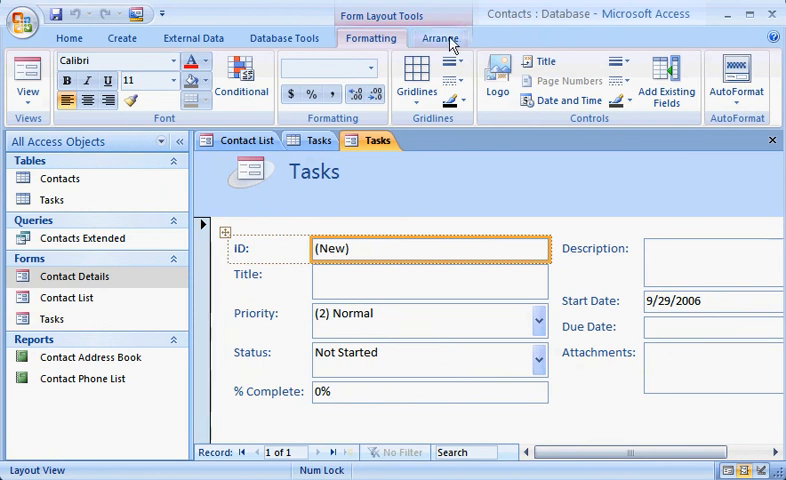
# - Browse the form's Arrange and Formatting options, select the Priority label, then return to the Create commands
pyautogui.click(440, 38)
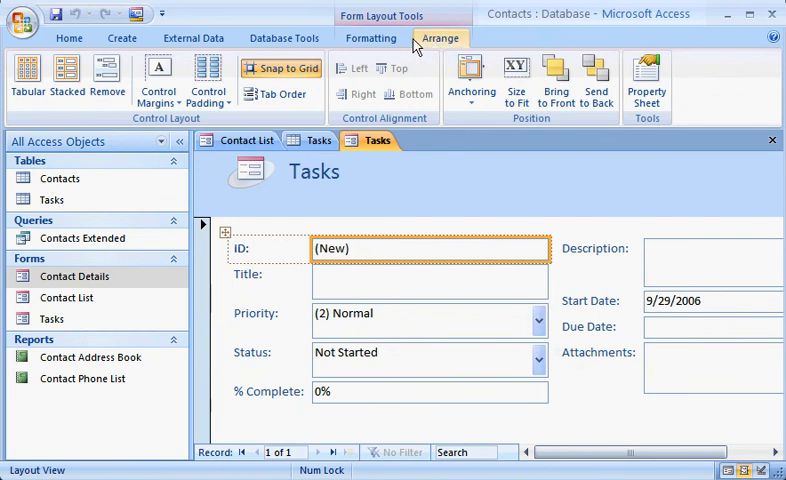
pyautogui.click(372, 38)
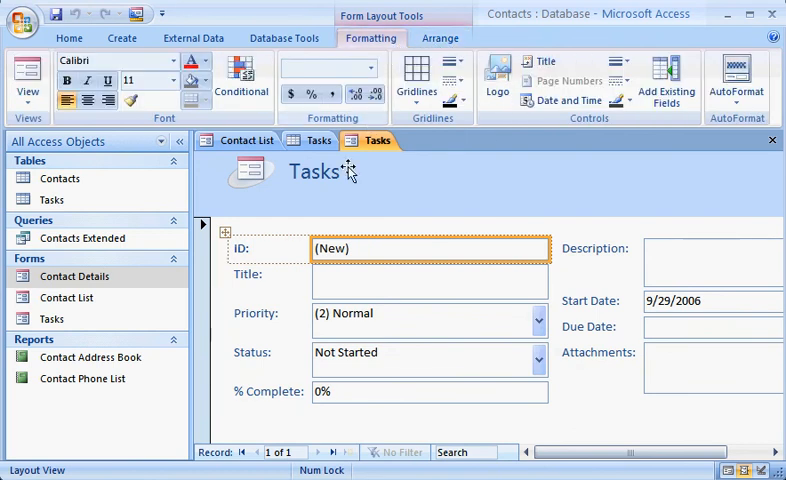
pyautogui.click(256, 312)
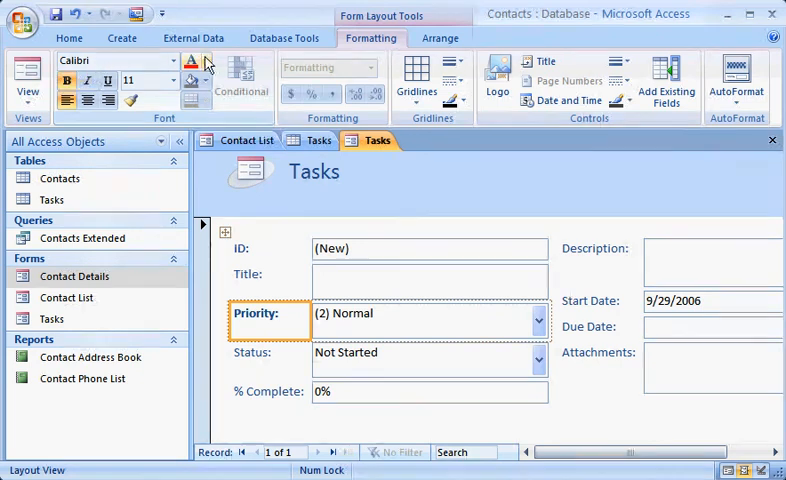
pyautogui.click(206, 62)
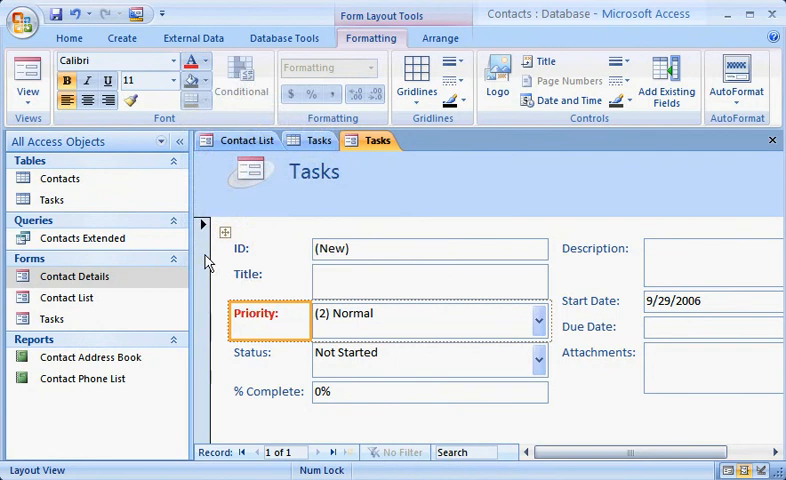
pyautogui.moveTo(130, 80)
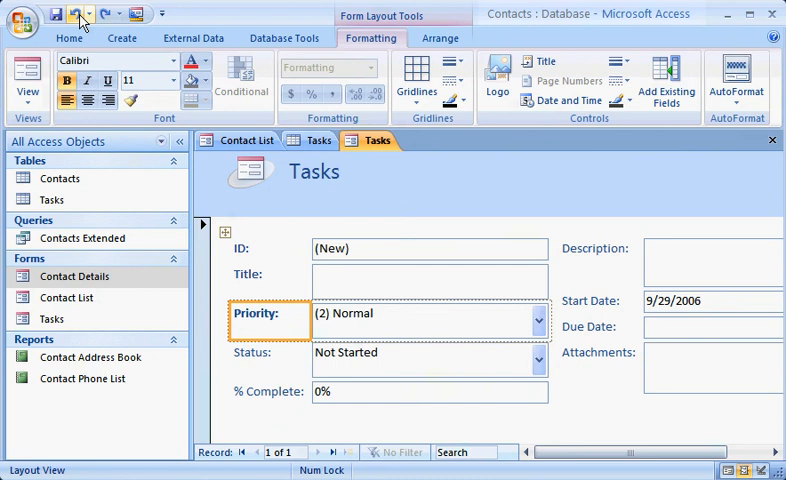
pyautogui.click(122, 38)
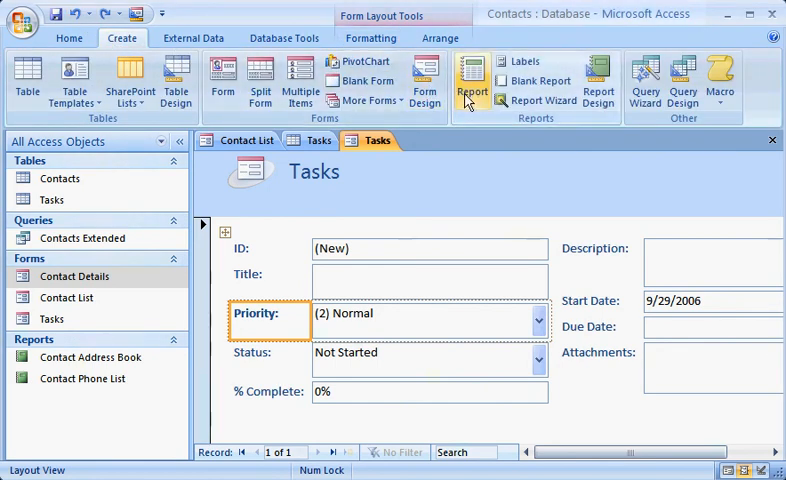
# - Generate a Tasks report from the Tasks table and glance at the Gridlines gallery
pyautogui.click(472, 80)
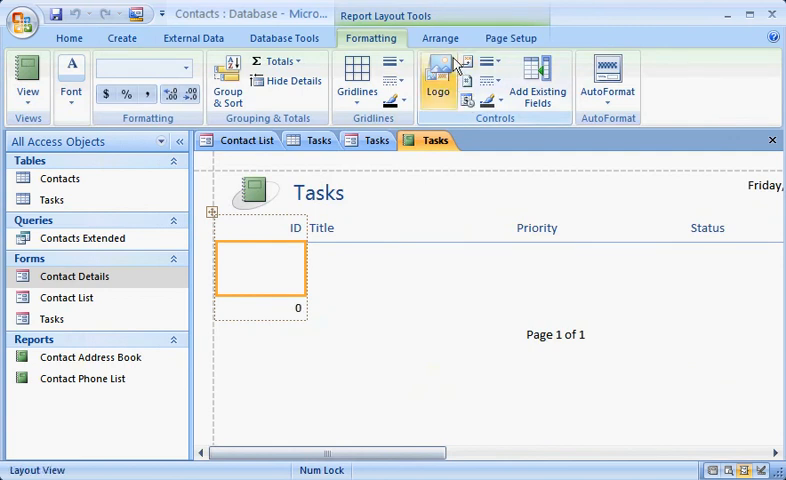
pyautogui.moveTo(436, 32)
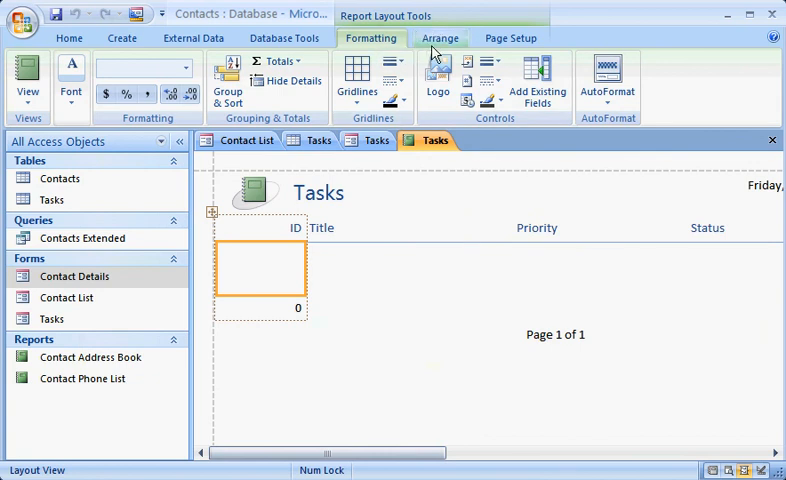
pyautogui.moveTo(510, 38)
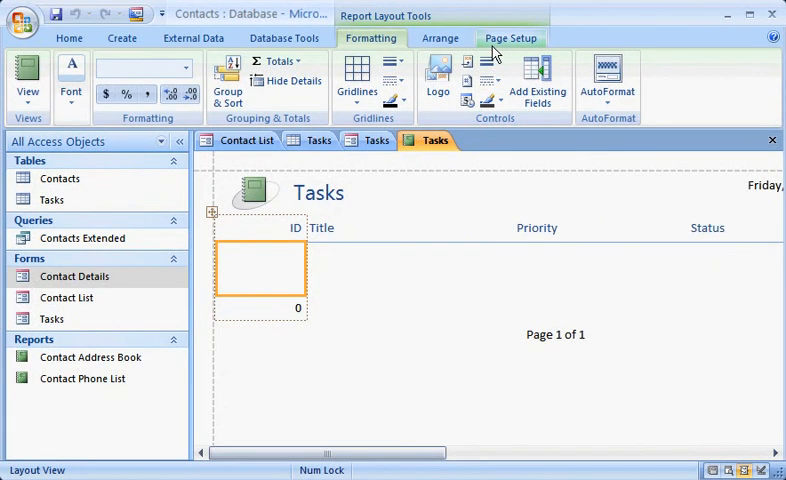
pyautogui.click(356, 80)
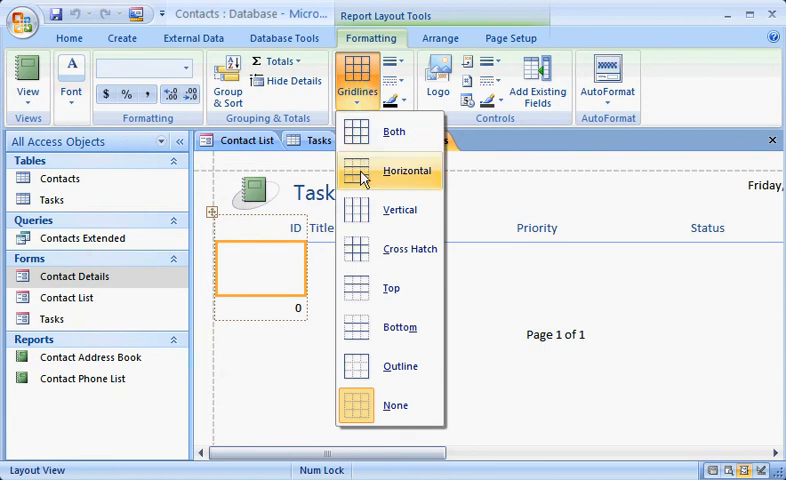
pyautogui.click(406, 170)
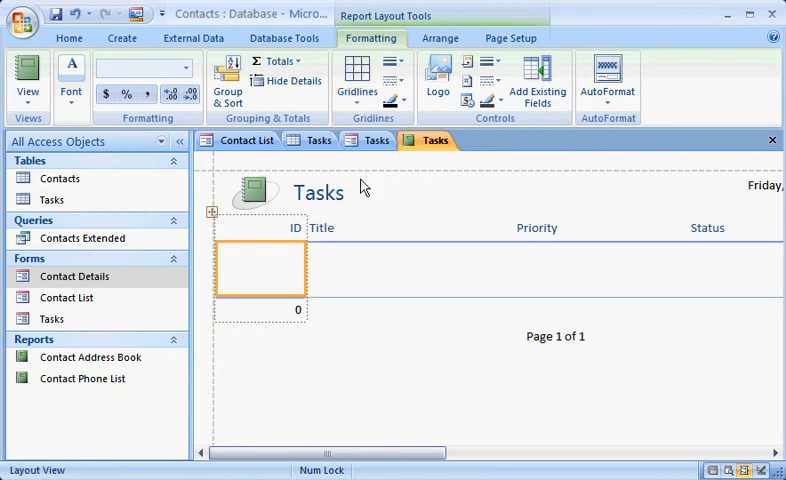
pyautogui.moveTo(364, 308)
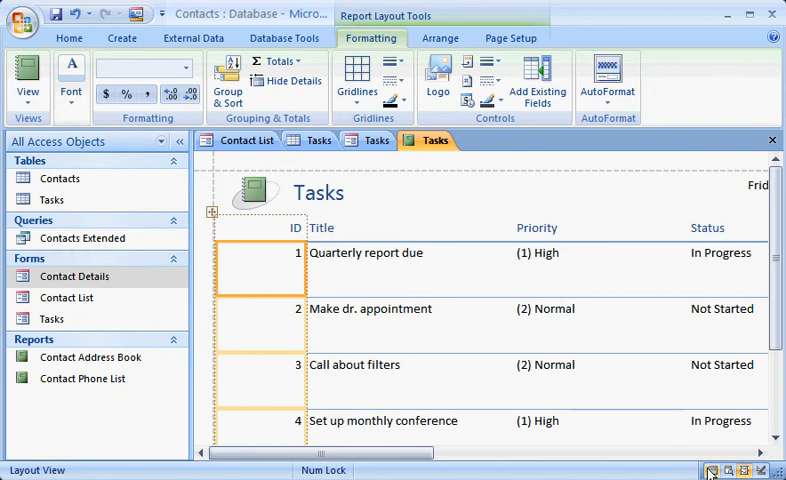
# - Switch the Tasks report to Report View and bring up the Office button's save format options
pyautogui.click(712, 470)
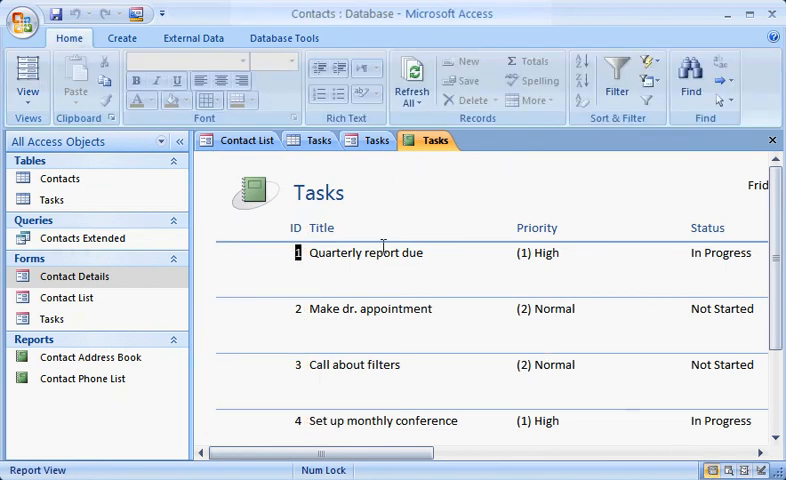
pyautogui.click(24, 20)
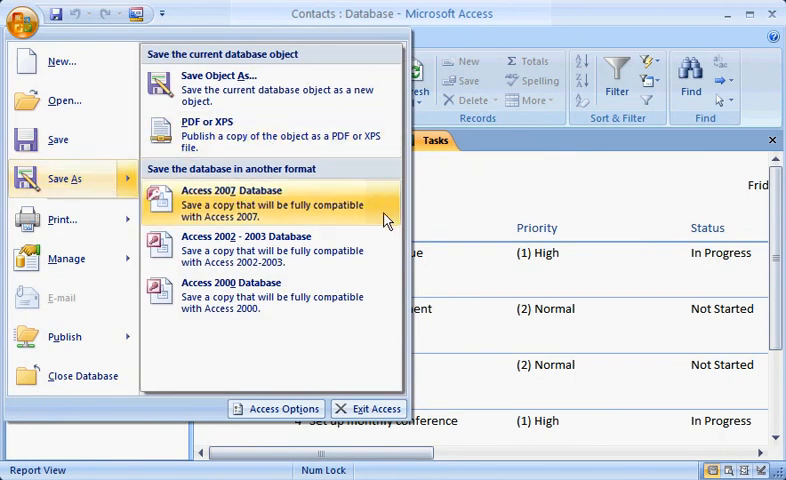
pyautogui.moveTo(388, 304)
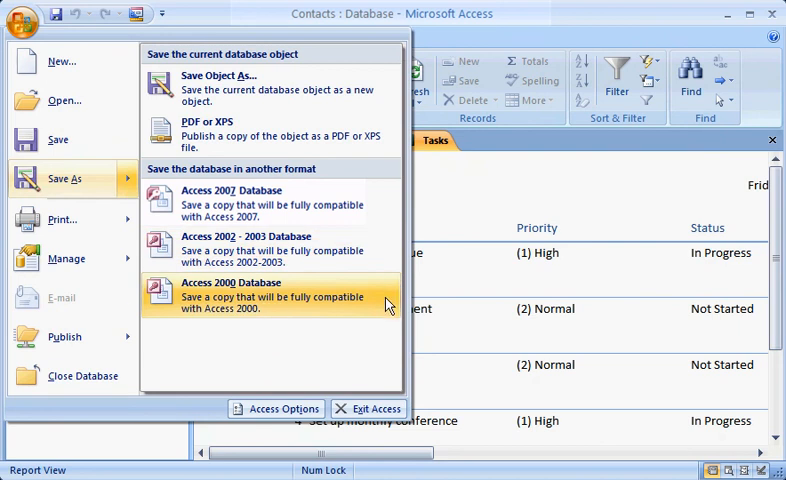
pyautogui.moveTo(388, 204)
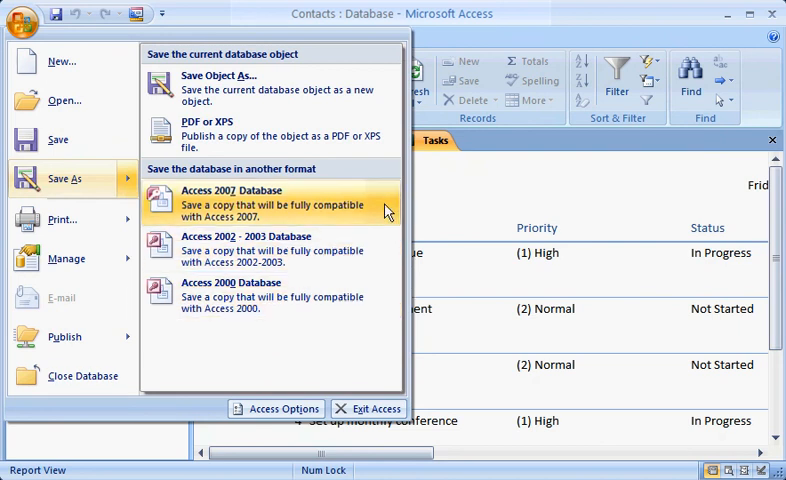